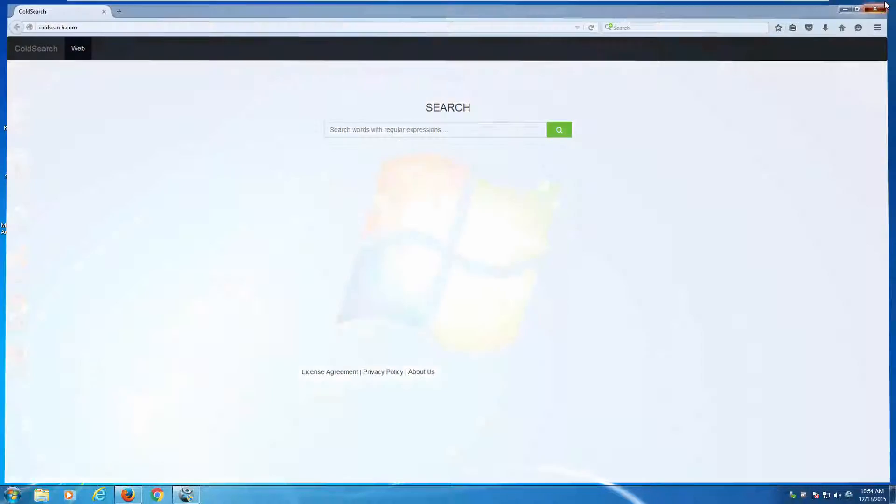
# Close the Firefox window that is showing the coldsearch.com start page.
pyautogui.click(875, 9)
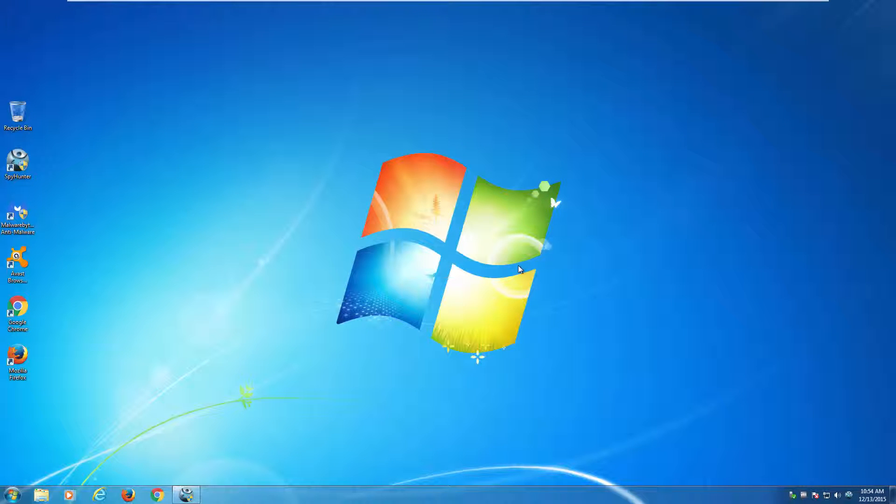
pyautogui.moveTo(498, 279)
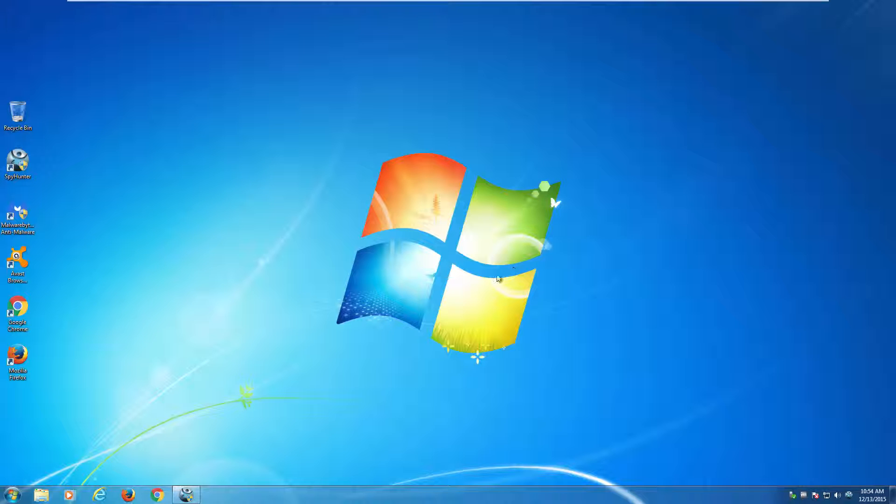
pyautogui.moveTo(201, 440)
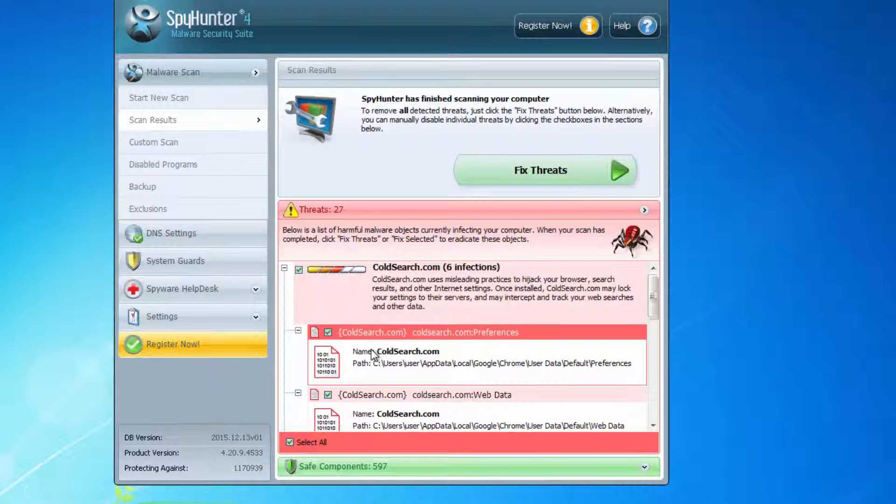
# Scroll through SpyHunter's scan results showing the six ColdSearch.com infection entries.
pyautogui.scroll(-3)
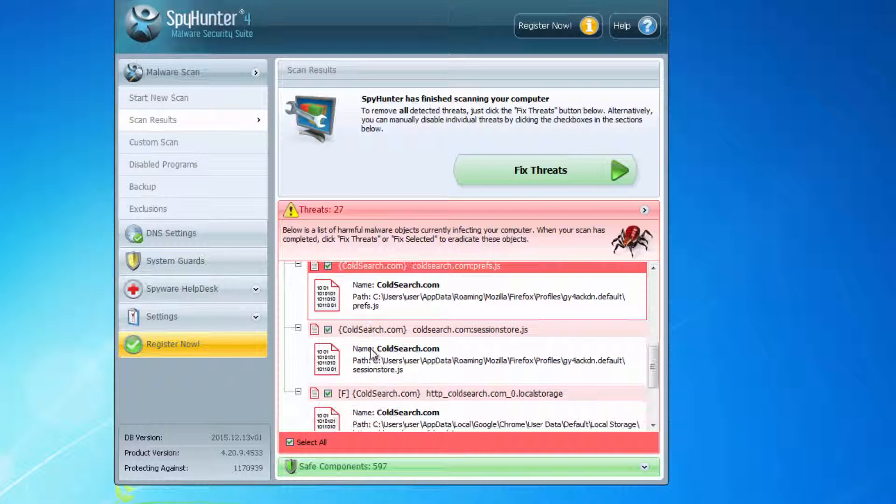
pyautogui.scroll(-3)
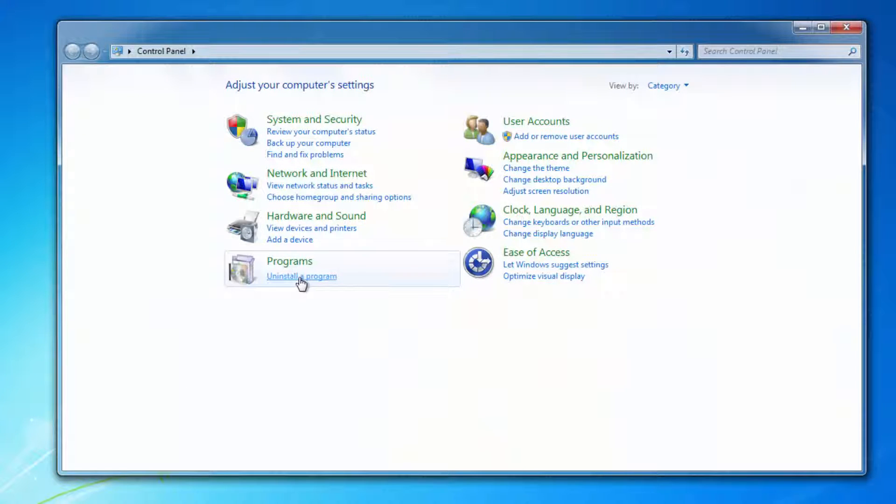
# Go to Programs and Features via 'Uninstall a program' to see the installed programs.
pyautogui.click(301, 277)
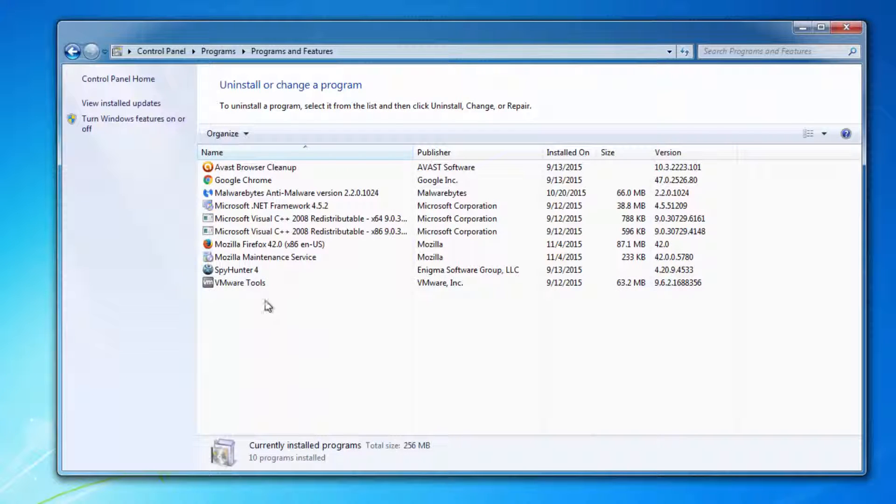
pyautogui.moveTo(771, 81)
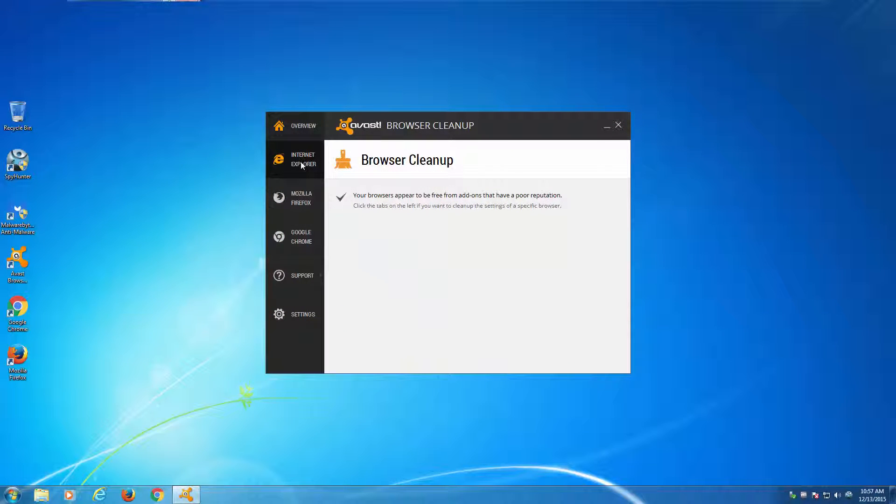
# Reset Internet Explorer's settings with Google as provider, allowing the UAC prompt.
pyautogui.click(295, 160)
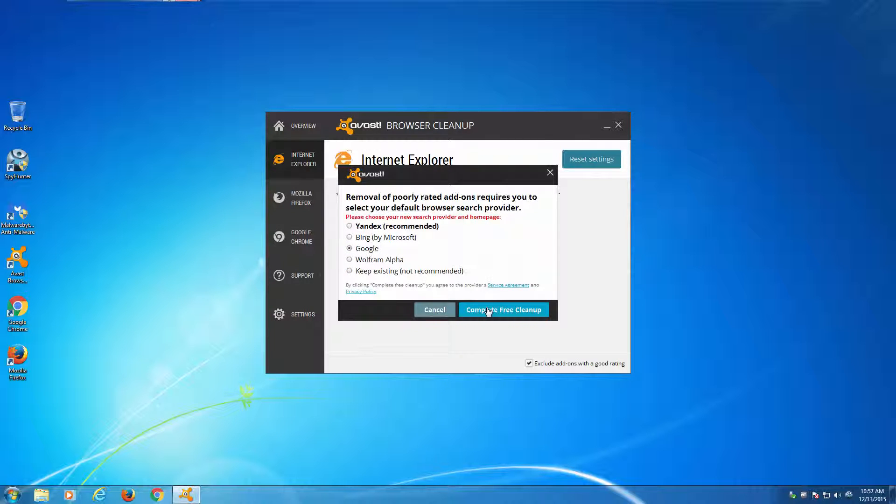
pyautogui.click(503, 309)
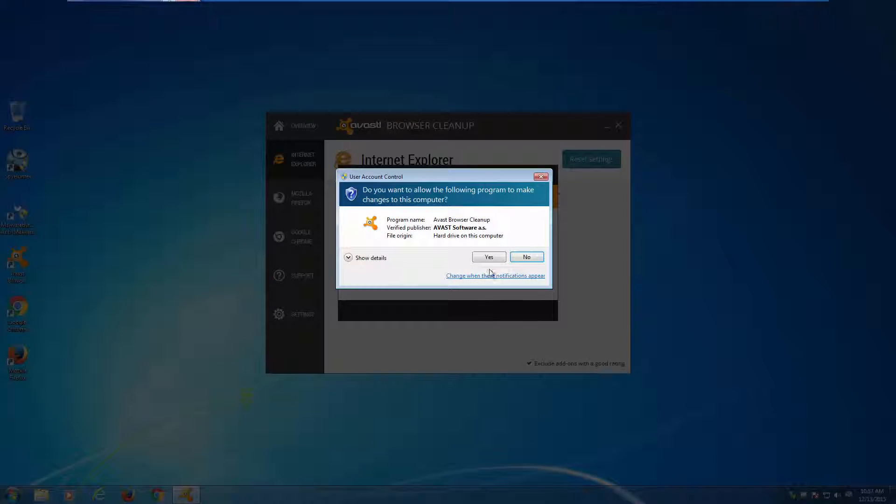
pyautogui.click(489, 256)
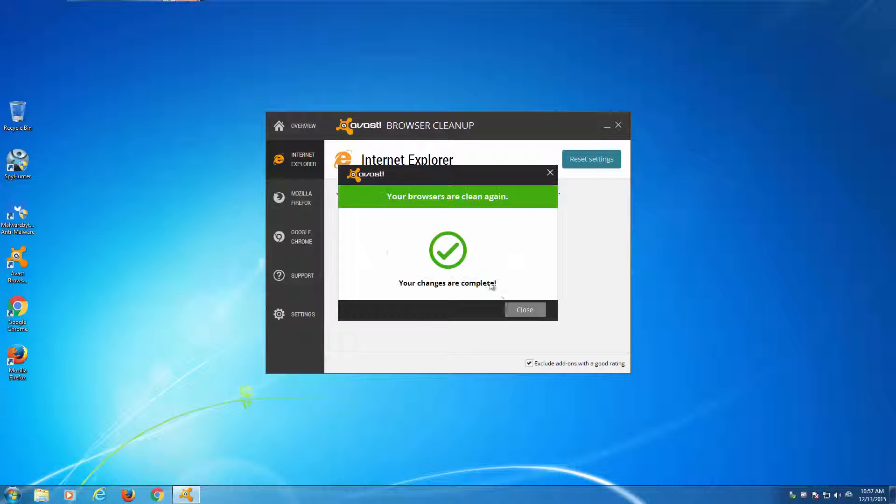
pyautogui.click(523, 309)
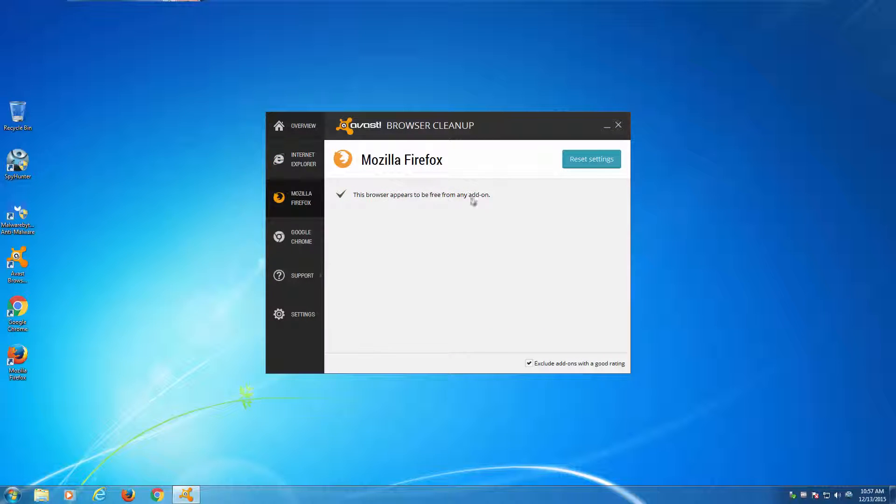
# Reset Mozilla Firefox's settings with Google chosen as search provider and homepage.
pyautogui.click(591, 158)
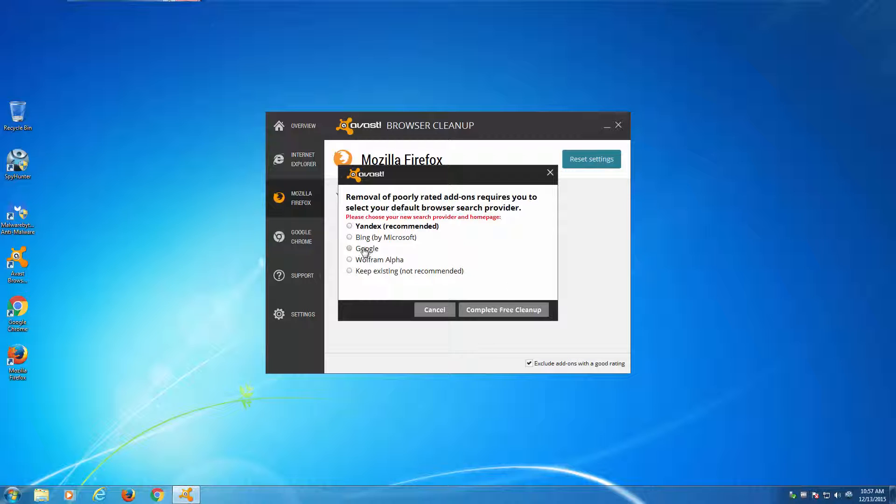
pyautogui.click(502, 309)
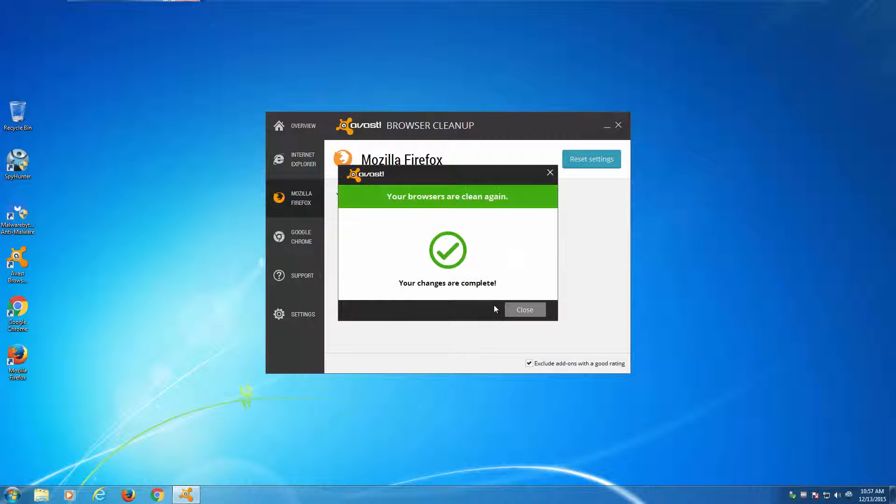
pyautogui.click(524, 309)
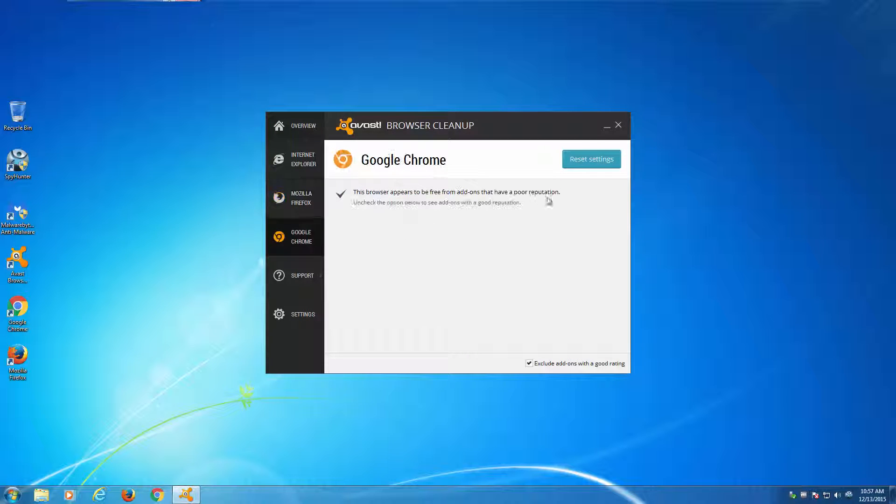
# Reset Google Chrome's settings with Google chosen, allow UAC, and close the finished cleanup.
pyautogui.click(591, 159)
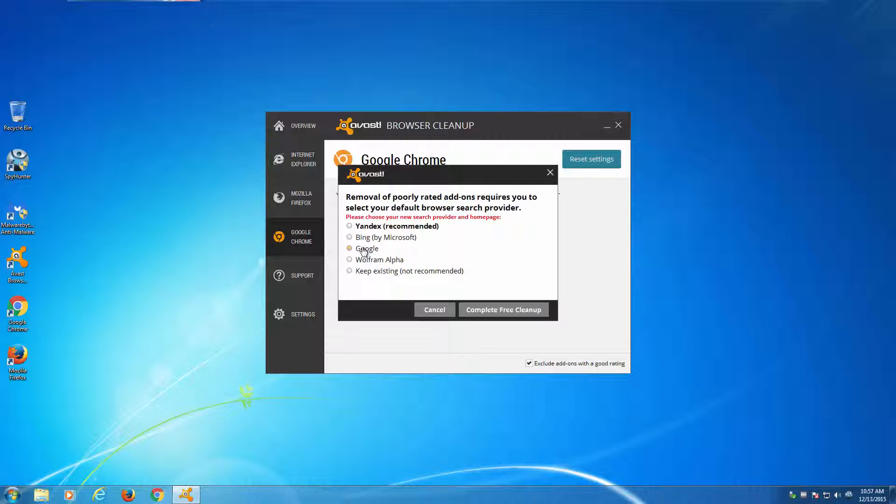
pyautogui.click(503, 309)
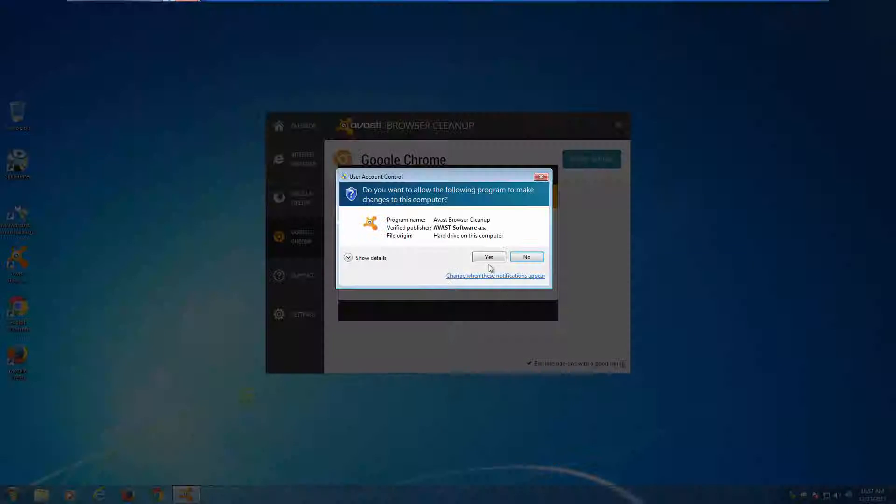
pyautogui.click(488, 256)
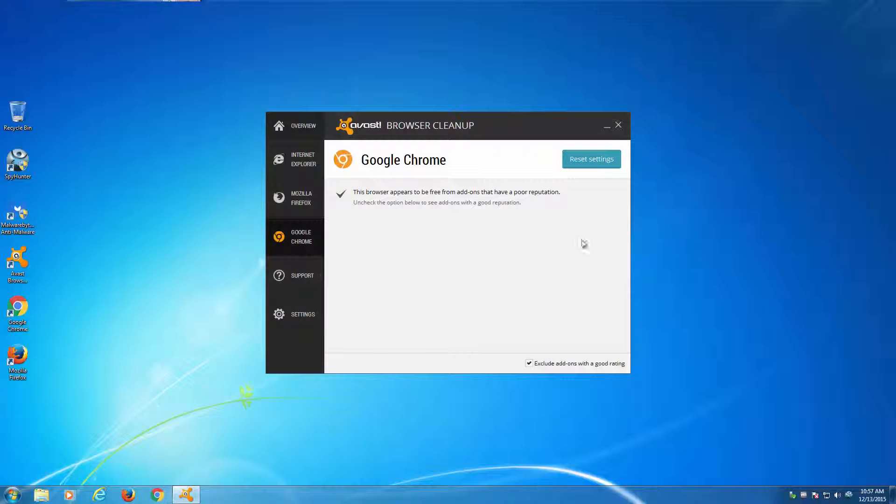
pyautogui.click(618, 125)
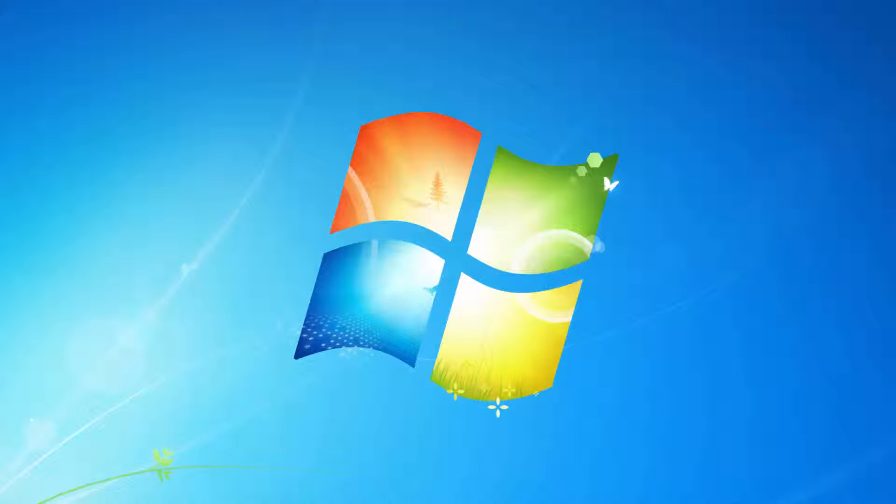
# Launch Internet Explorer and get to its Internet Options dialog.
pyautogui.click(99, 495)
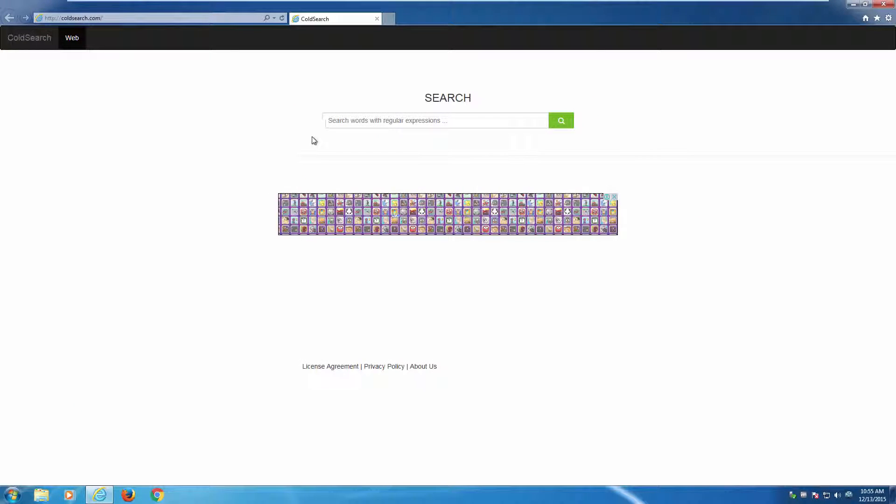
pyautogui.click(885, 27)
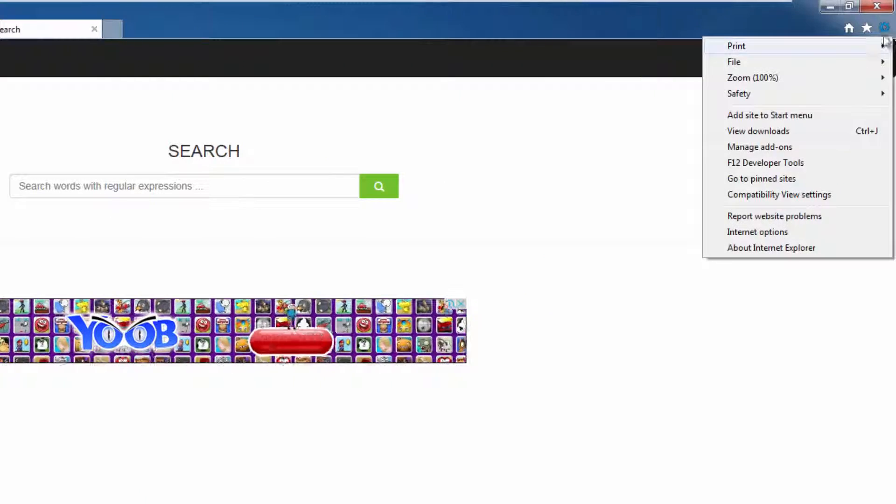
pyautogui.click(757, 232)
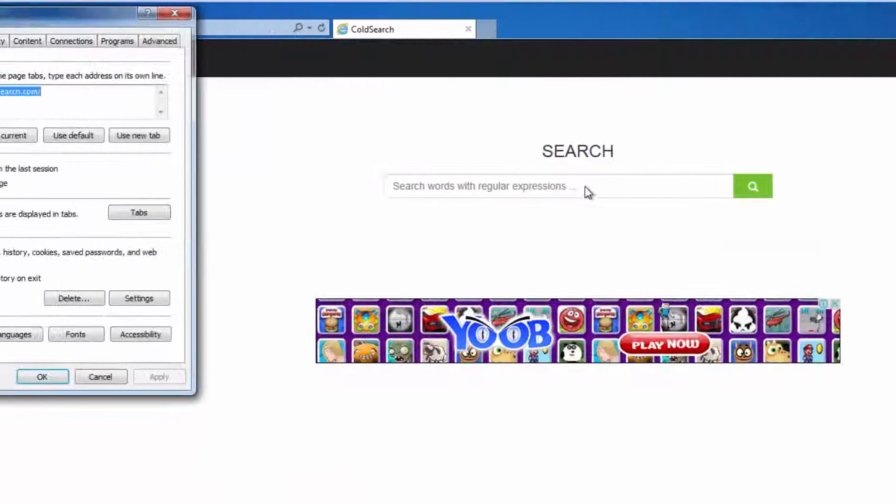
pyautogui.write('ht')
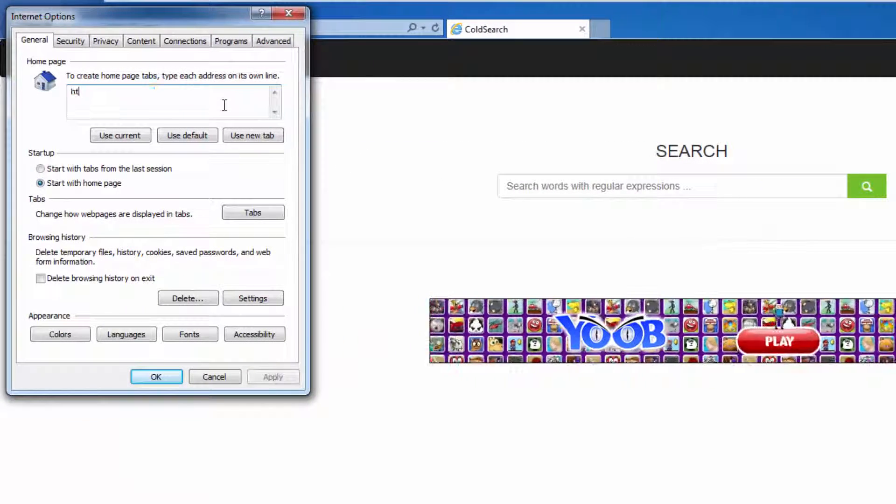
pyautogui.write('tp')
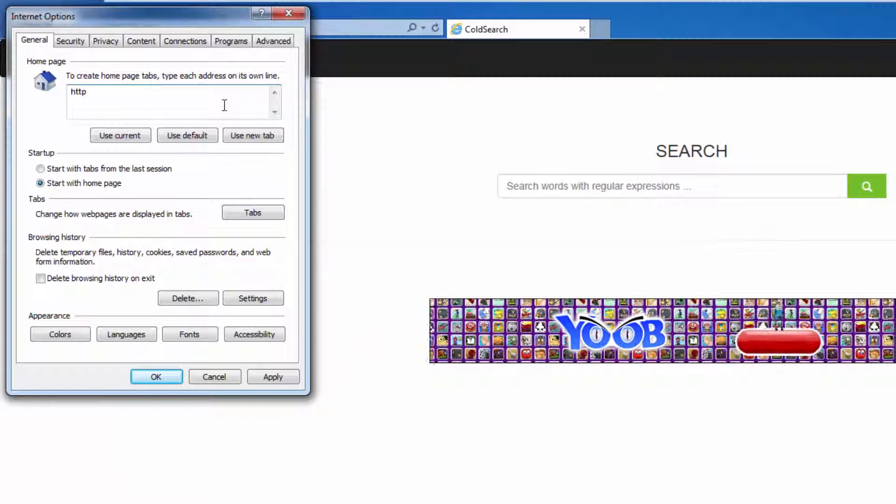
pyautogui.write('://')
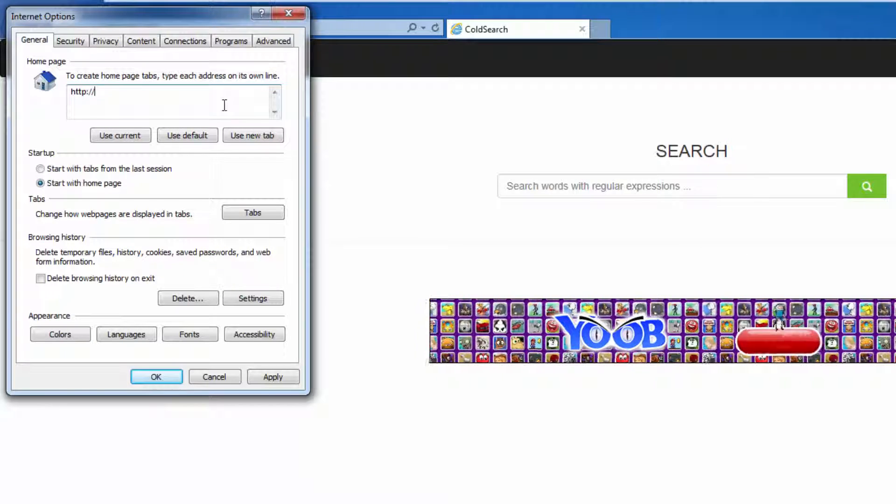
pyautogui.write('www.goo')
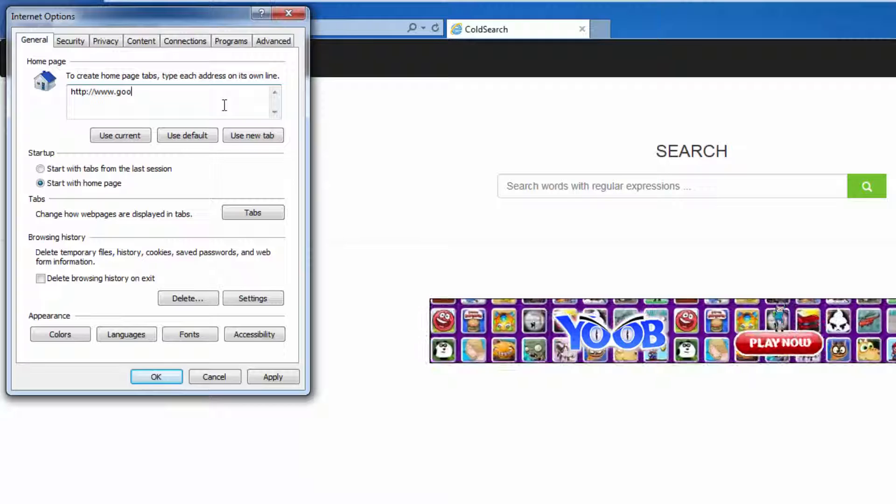
pyautogui.write('le.com')
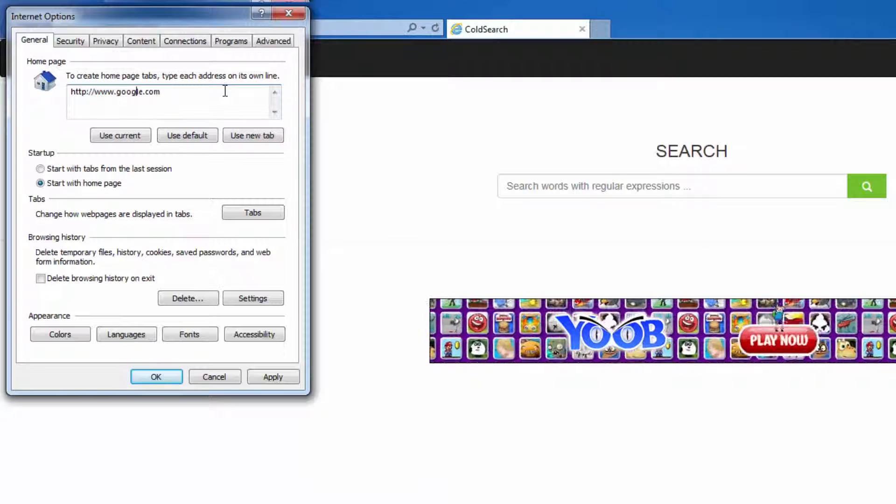
pyautogui.tripleClick(114, 91)
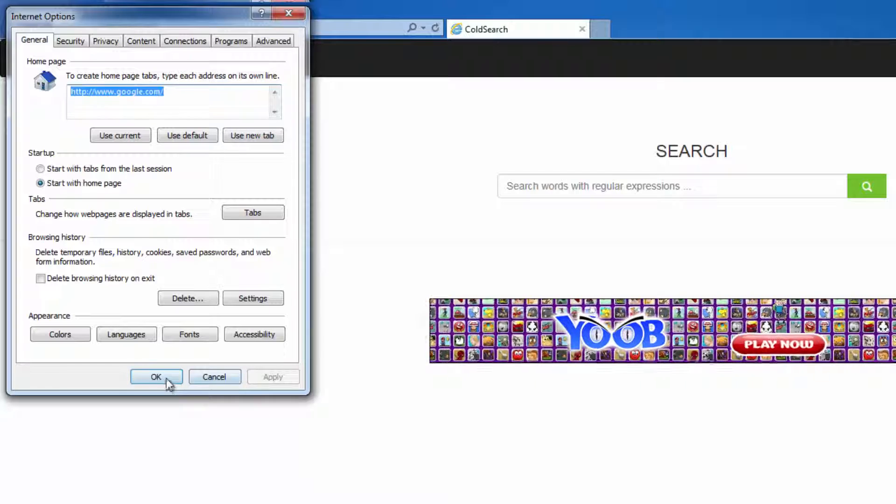
pyautogui.click(156, 376)
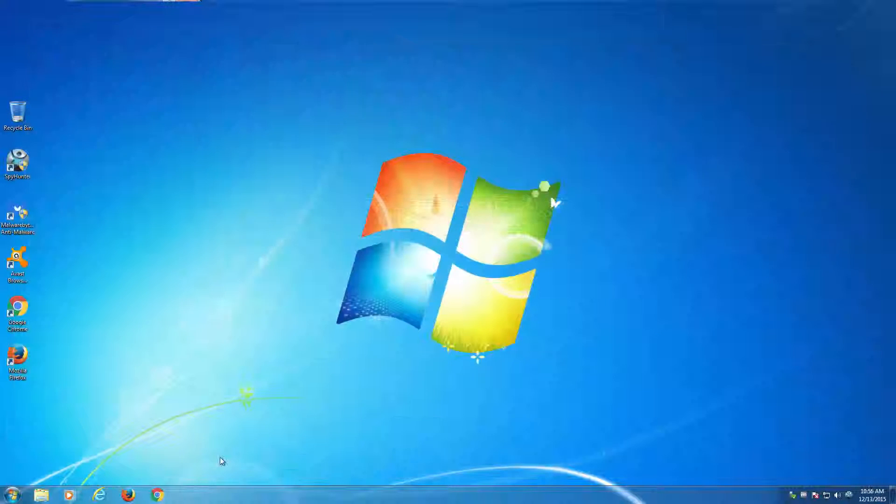
pyautogui.moveTo(100, 495)
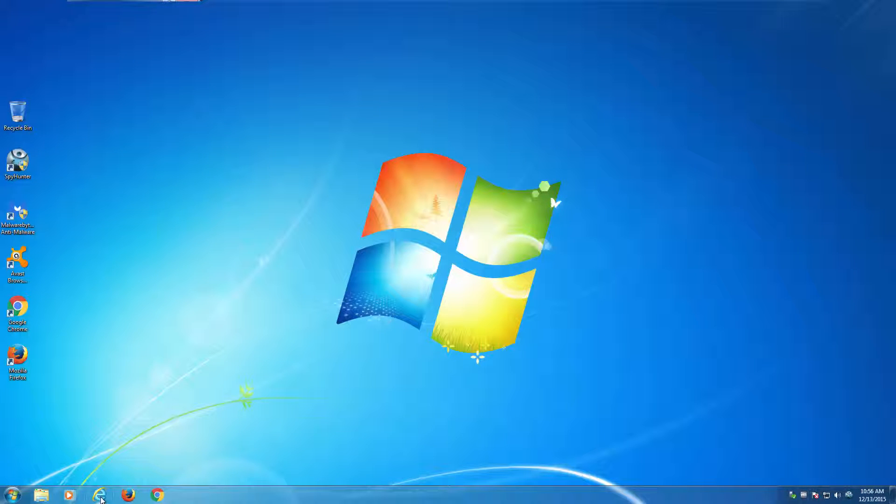
# Launch Mozilla Firefox from the taskbar, which still loads coldsearch.com.
pyautogui.click(100, 494)
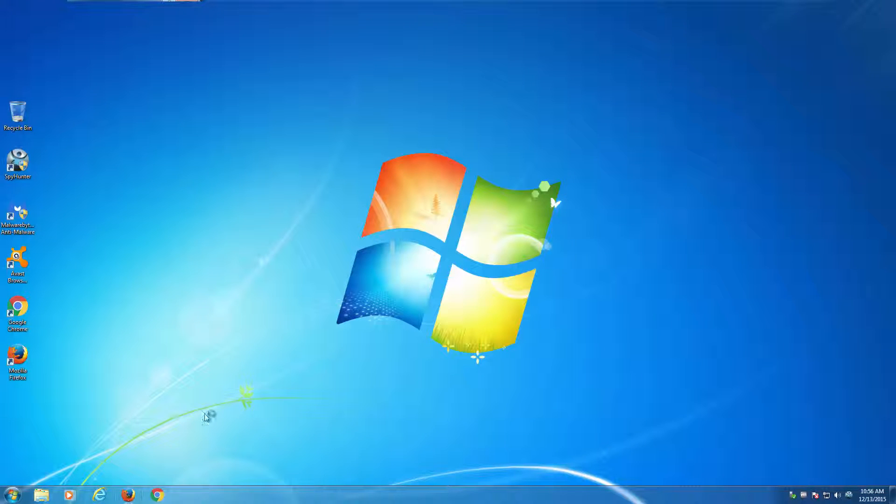
pyautogui.moveTo(477, 264)
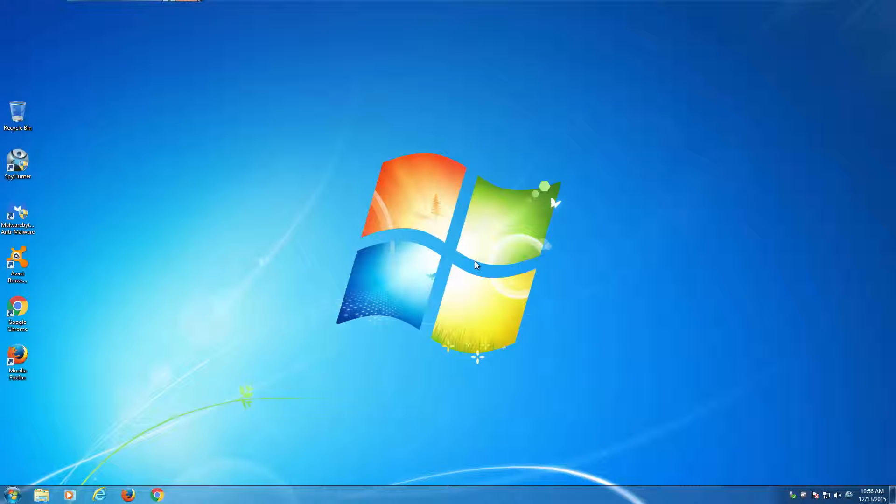
pyautogui.click(128, 495)
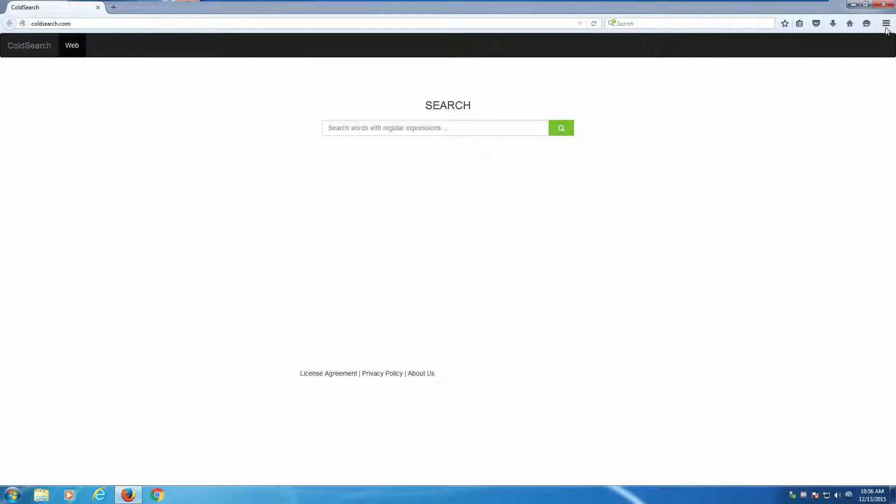
pyautogui.click(886, 23)
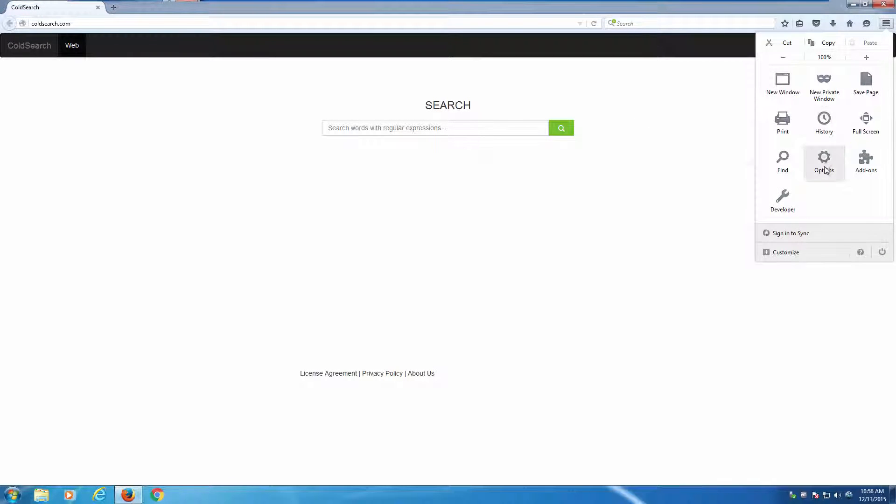
pyautogui.click(824, 162)
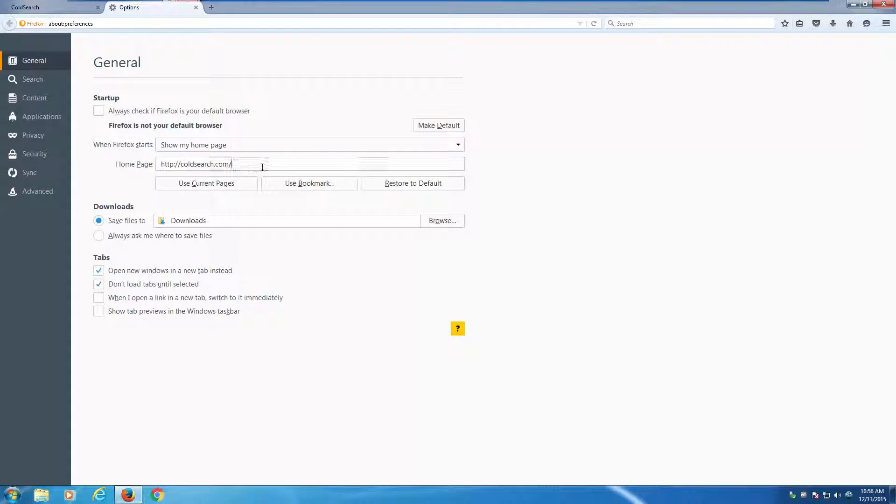
pyautogui.write('http://www.google.com')
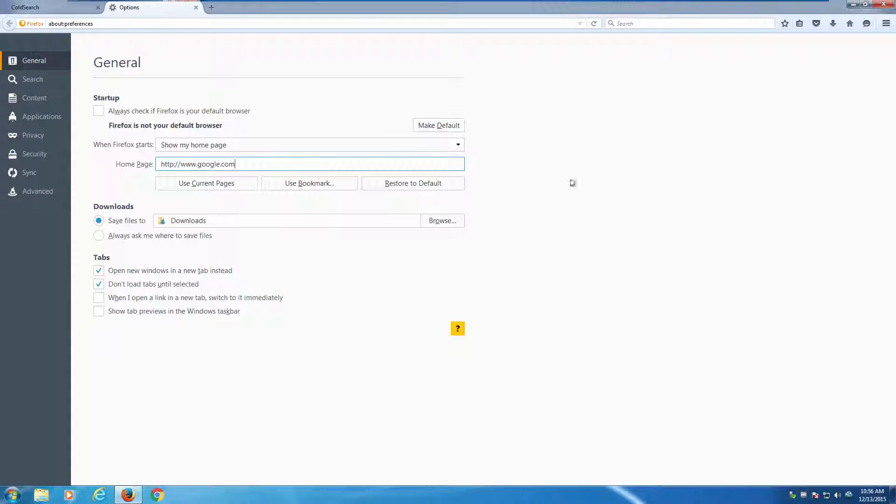
pyautogui.click(888, 5)
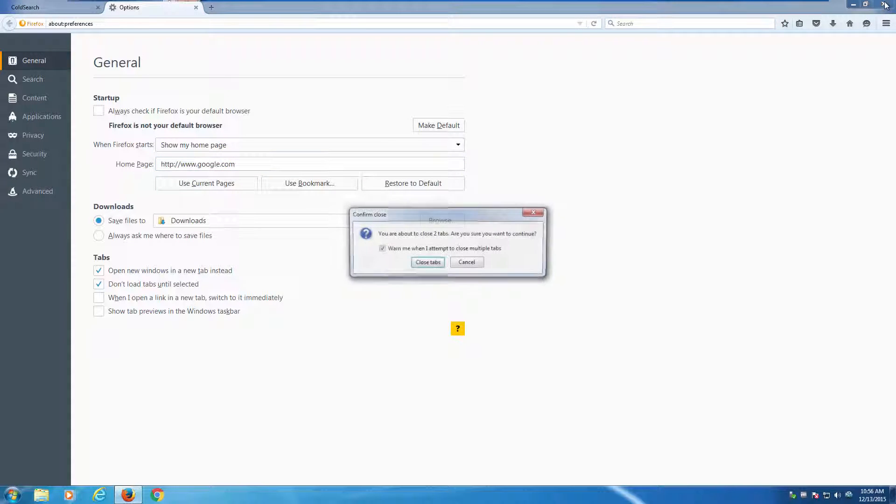
pyautogui.click(428, 261)
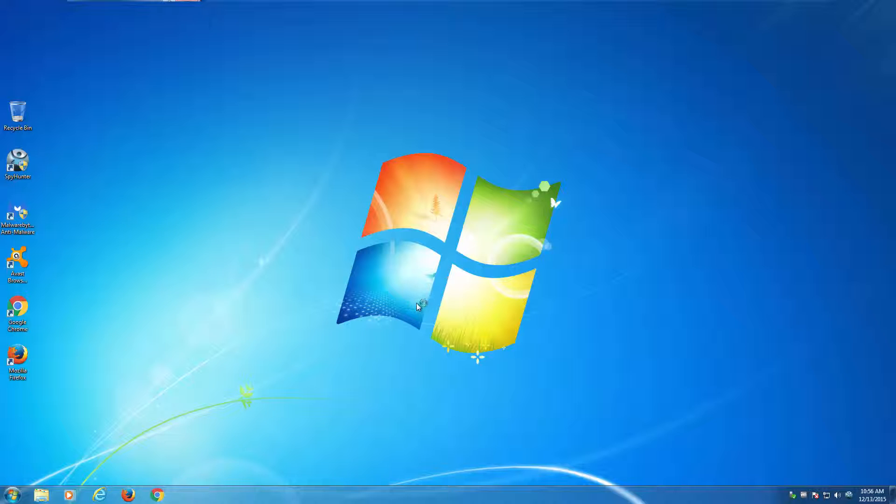
# Launch Google Chrome and reach the On startup section of its Settings page.
pyautogui.click(156, 495)
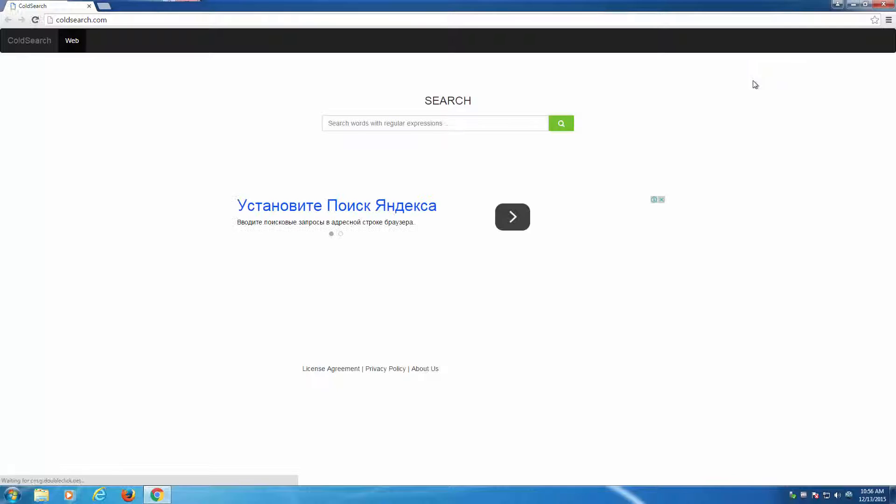
pyautogui.click(888, 20)
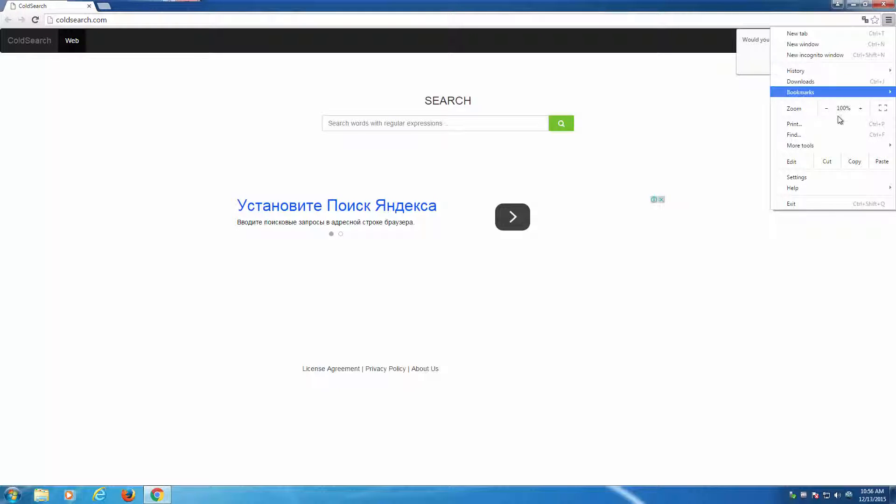
pyautogui.click(796, 176)
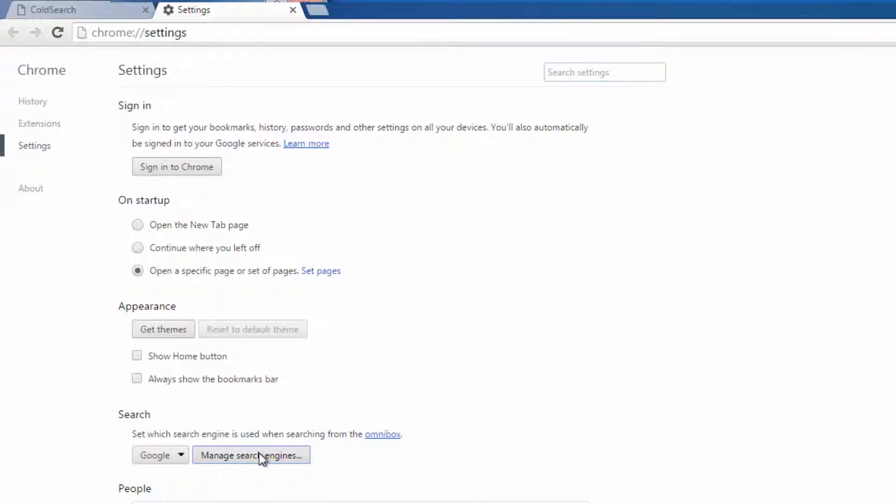
pyautogui.click(250, 455)
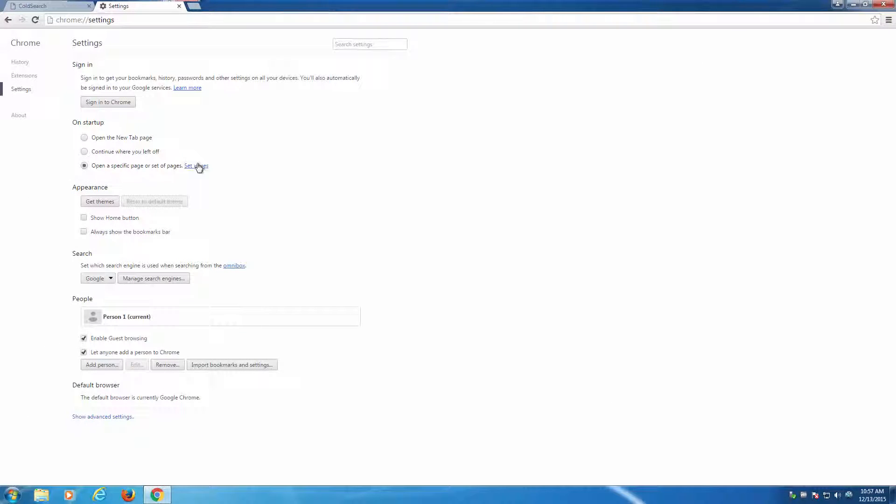
# Remove the ColdSearch entry from Chrome's startup pages and confirm.
pyautogui.click(195, 166)
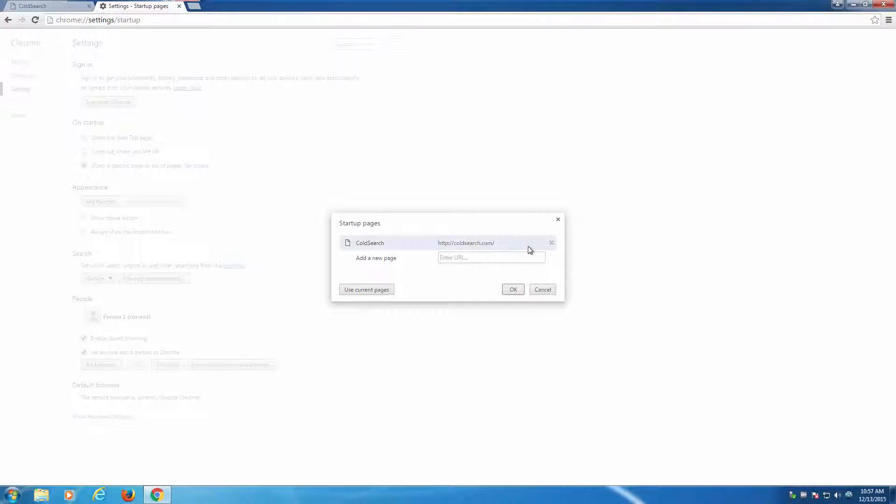
pyautogui.click(551, 243)
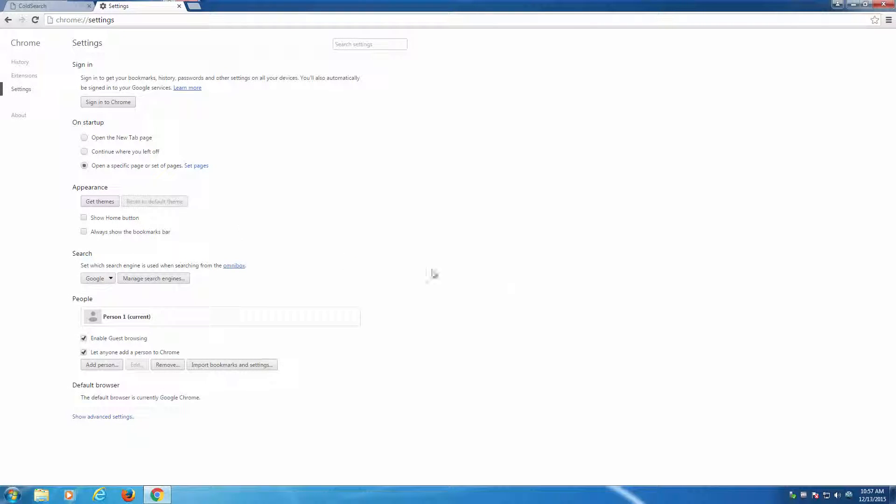
pyautogui.click(84, 137)
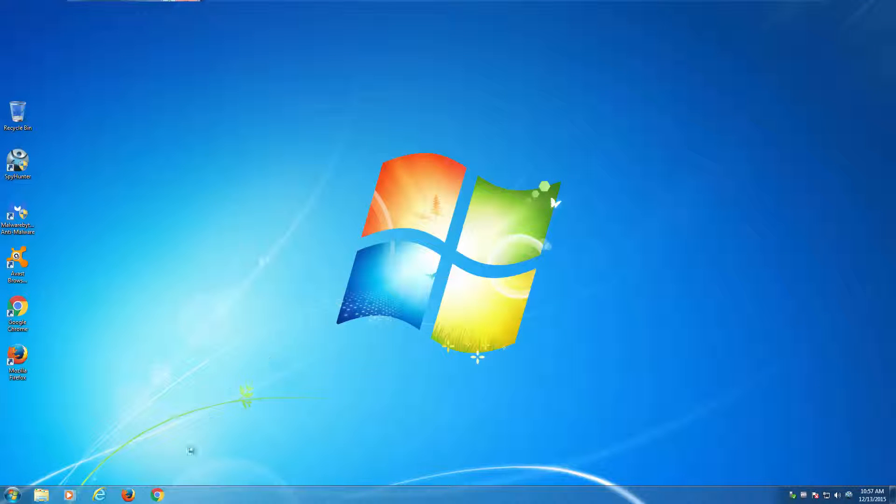
pyautogui.moveTo(325, 319)
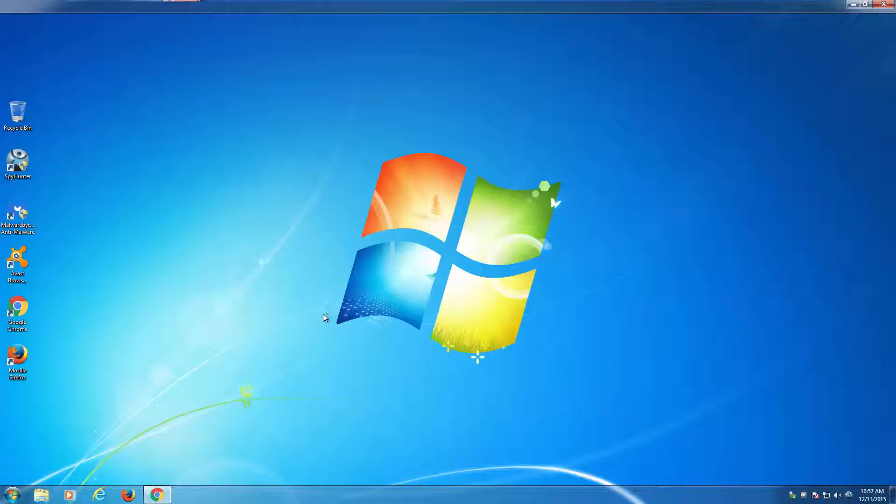
# Close the leftover Chrome window and launch Avast Browser Cleanup from its desktop shortcut.
pyautogui.click(156, 494)
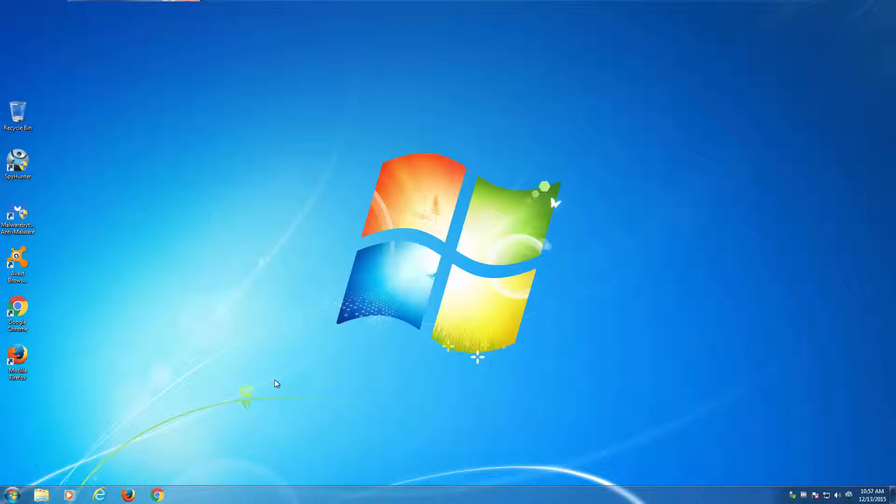
pyautogui.click(17, 263)
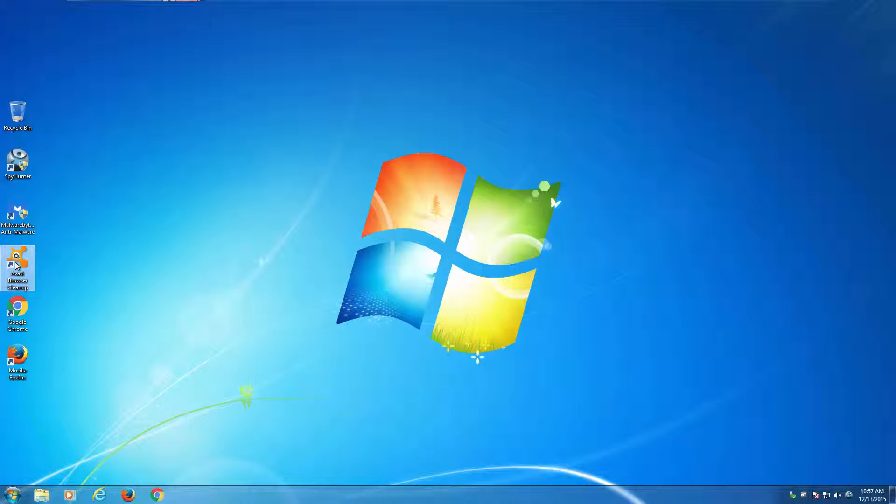
pyautogui.doubleClick(17, 264)
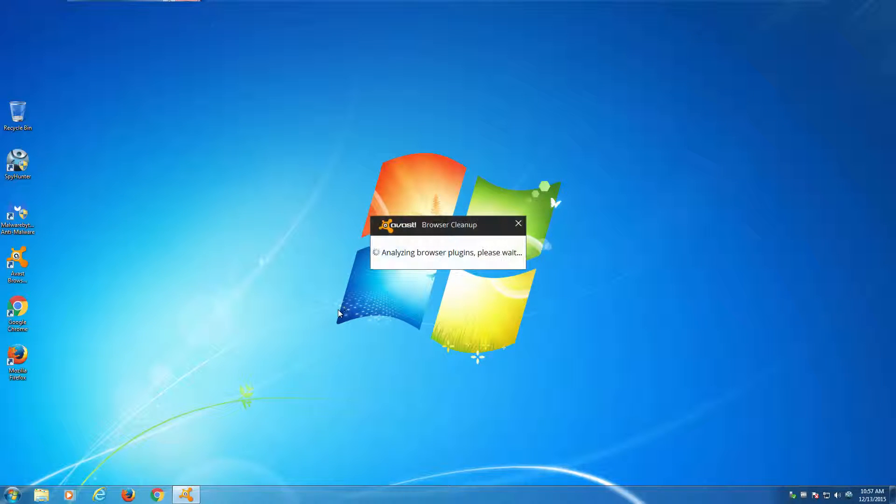